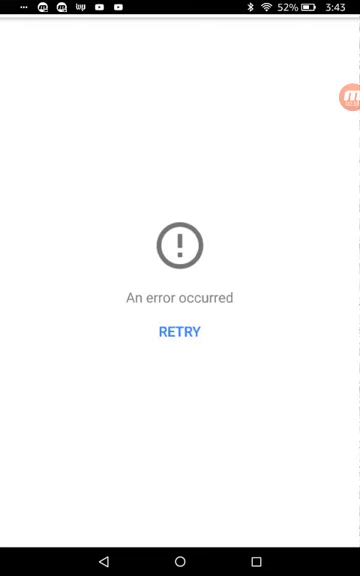
Leave the YouTube error screen and open the moon photo, triggering a Low Storage warning.
left_click(343, 95)
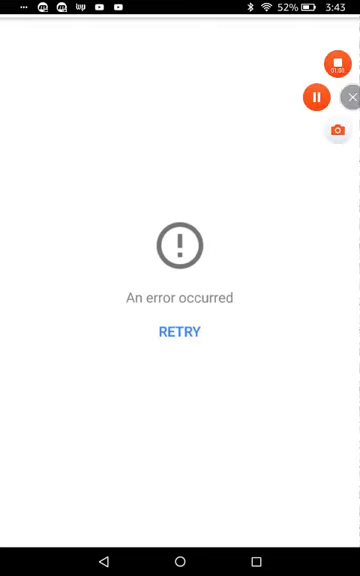
left_click(187, 332)
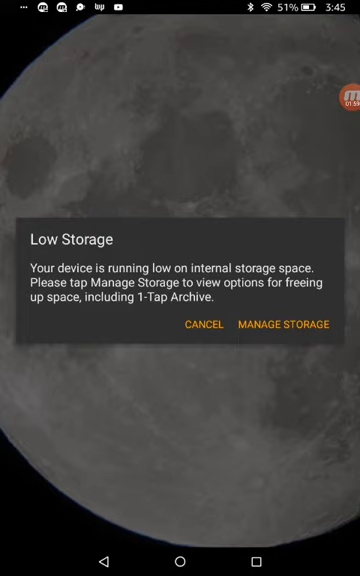
Cancel the Low Storage and Critically Low Storage dialogs to reveal the full moon photo.
left_click(203, 325)
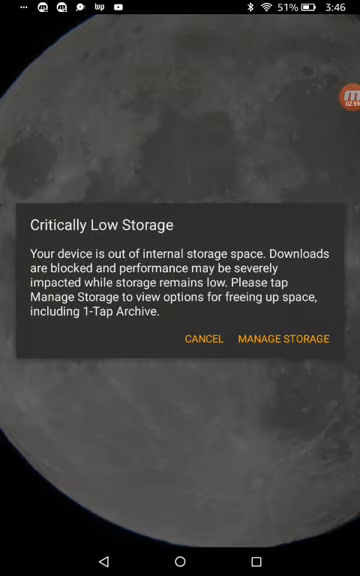
left_click(202, 339)
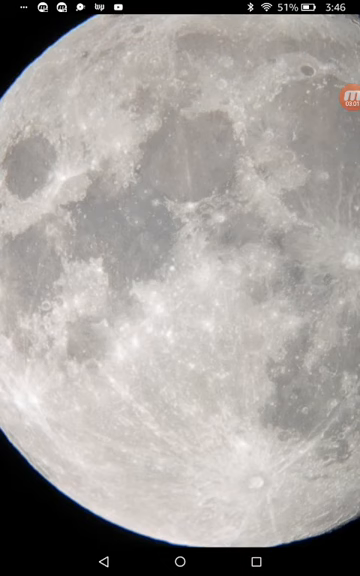